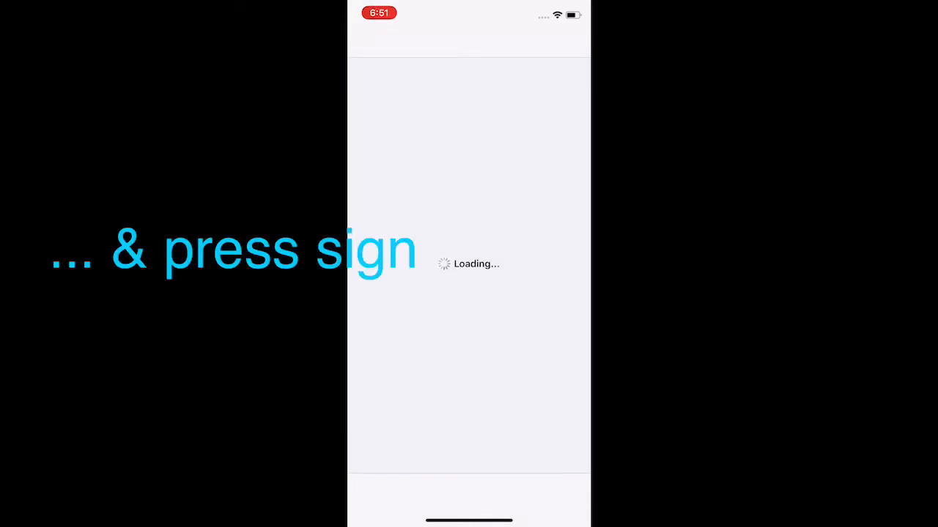
# Start a package search for 'Repr' listing the ReProvision packages.
pyautogui.click(469, 43)
pyautogui.write('Repr')
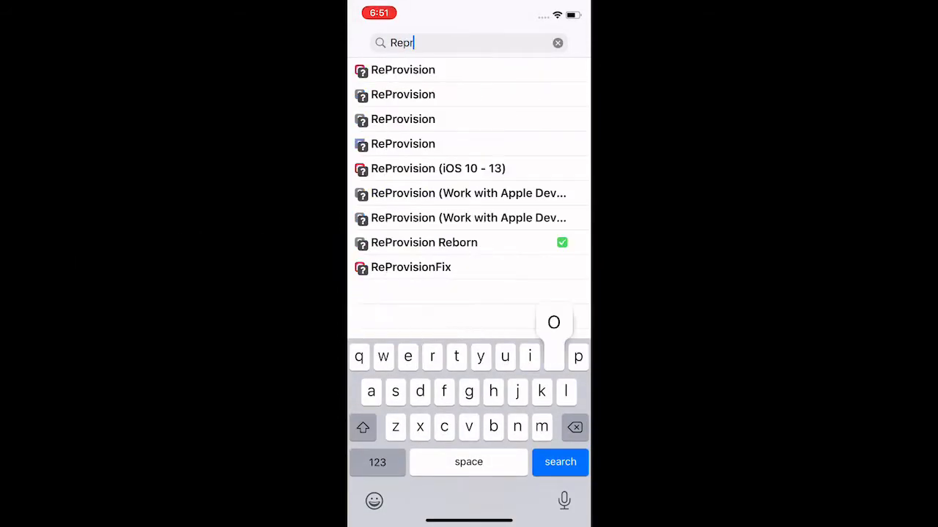
# View the ReProvision Reborn details down to its Information, seller and Preview sections.
pyautogui.click(423, 244)
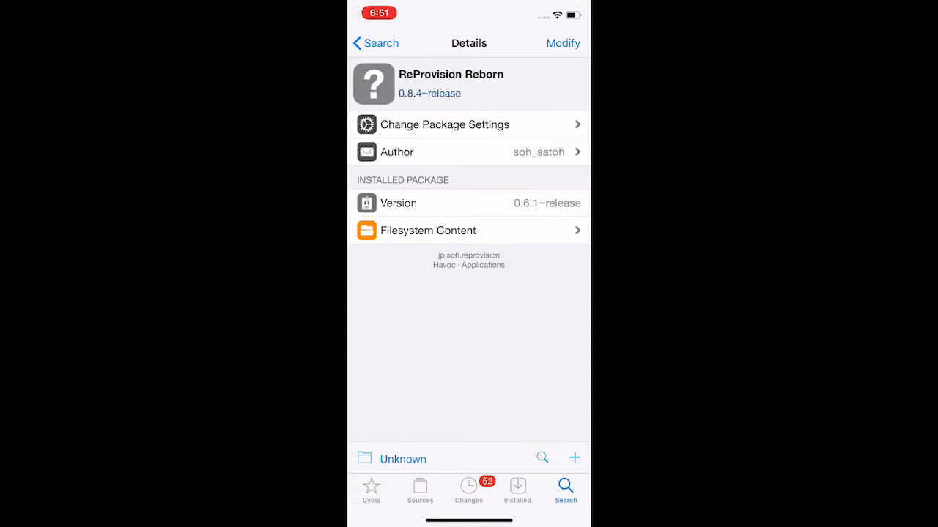
pyautogui.scroll(-3)
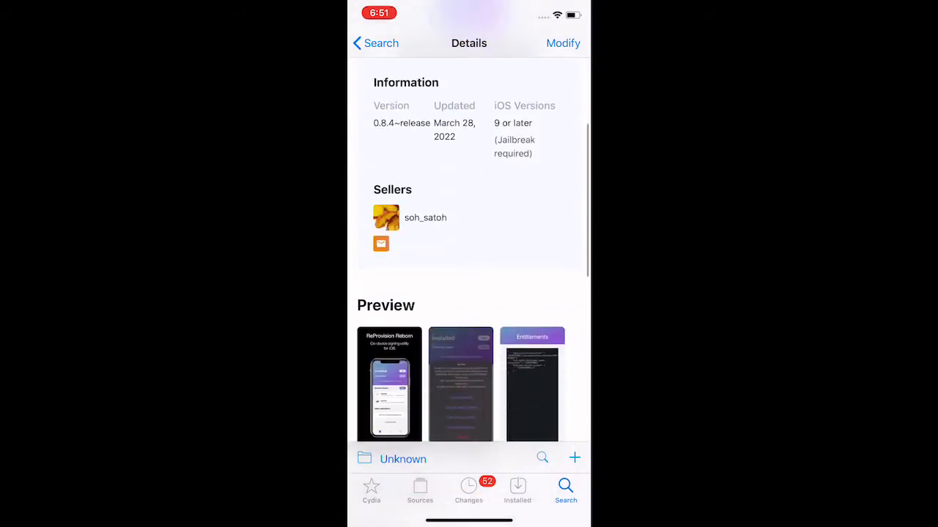
pyautogui.scroll(-3)
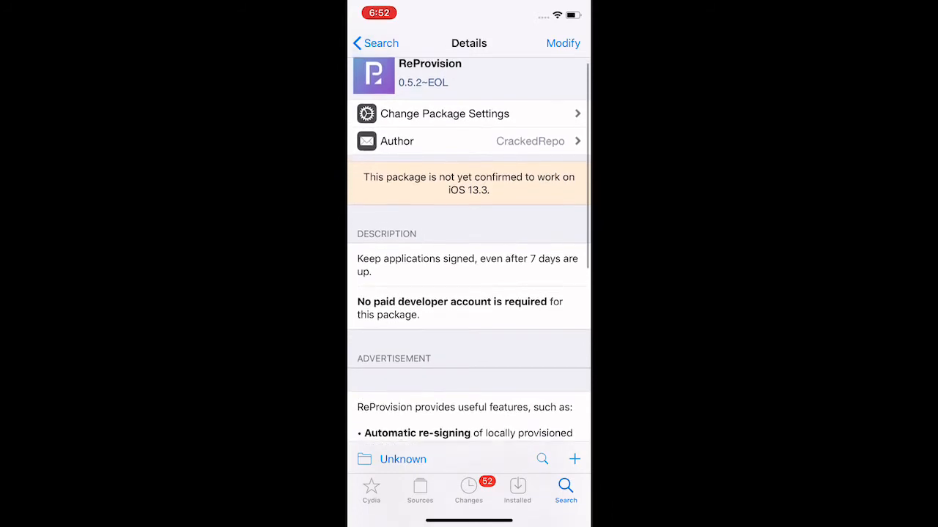
# Read the ReProvision 0.5.2~EOL page through Description, Links, Known Issues and Cracked Repo source info.
pyautogui.scroll(-3)
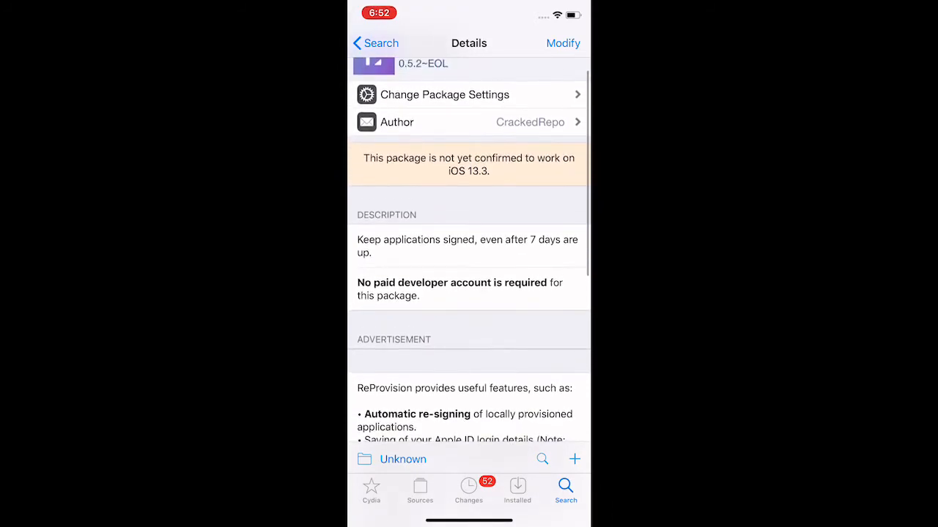
pyautogui.scroll(-3)
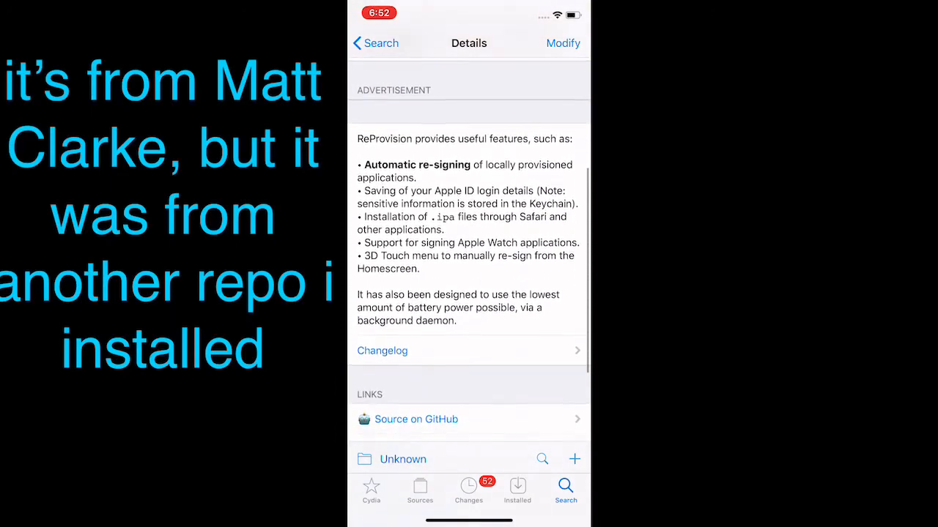
pyautogui.scroll(-3)
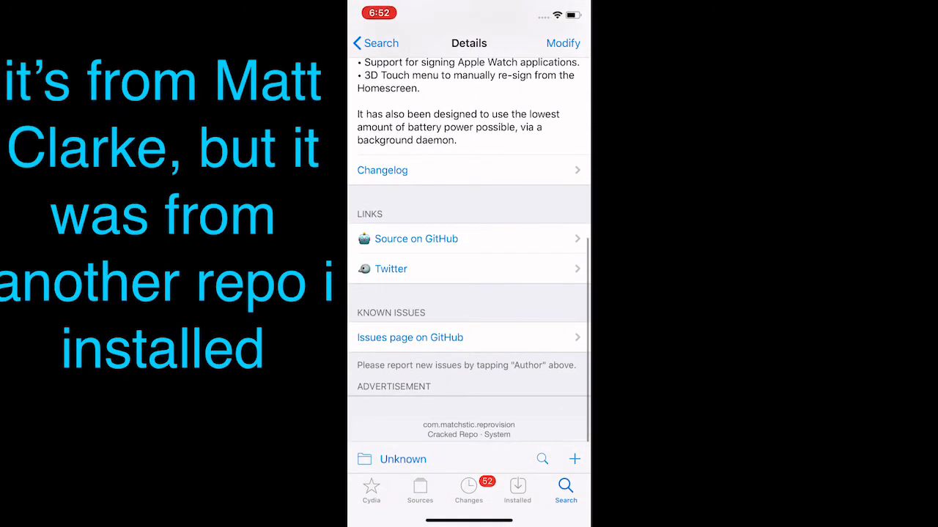
pyautogui.scroll(-3)
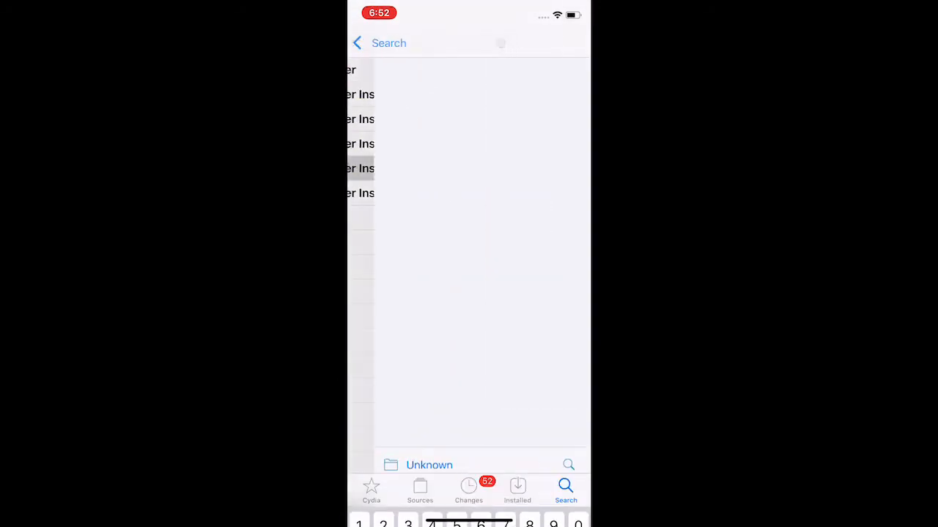
# View the Ext3nder Installer 022b details down through its feature list to the screenshots.
pyautogui.click(359, 169)
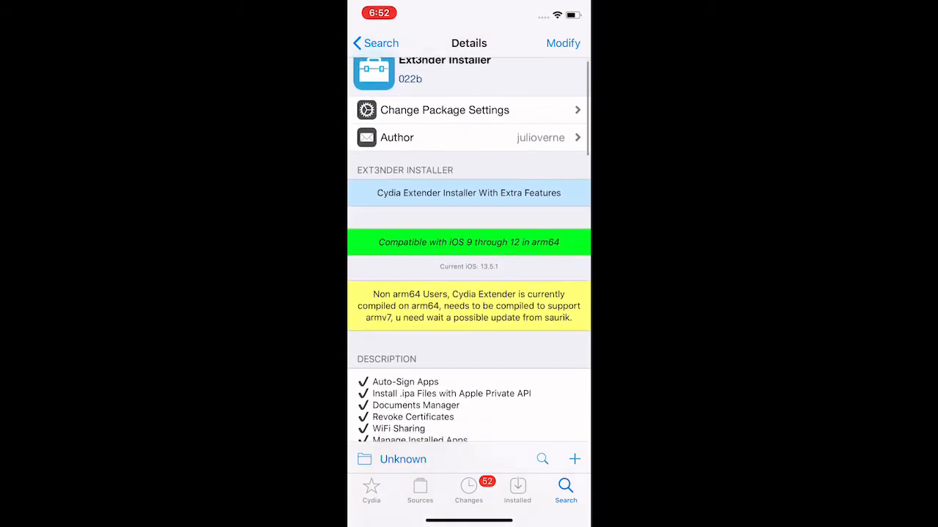
pyautogui.scroll(-3)
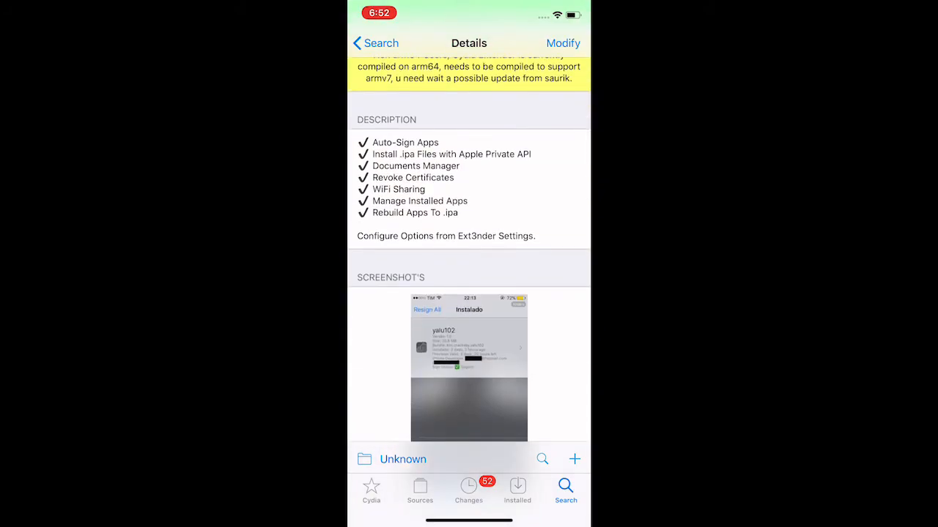